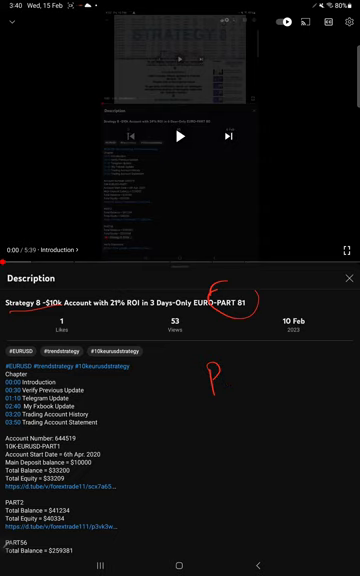
# Scroll down the Telegram chat list to reach the FT1 Strategy 8 channel
pyautogui.moveTo(210, 376); pyautogui.dragTo(256, 390)
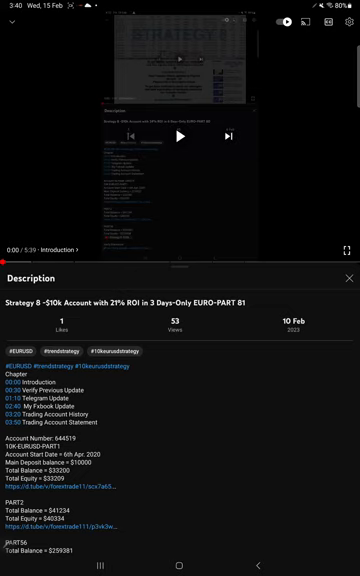
pyautogui.scroll(-3)
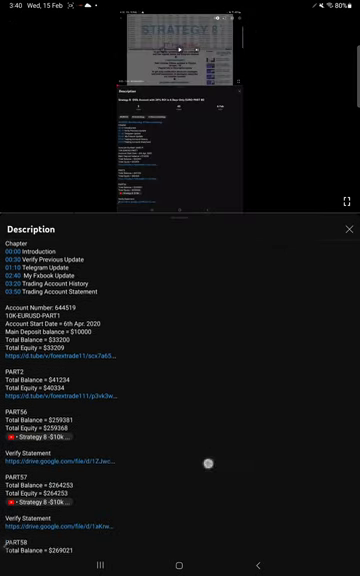
pyautogui.scroll(-3)
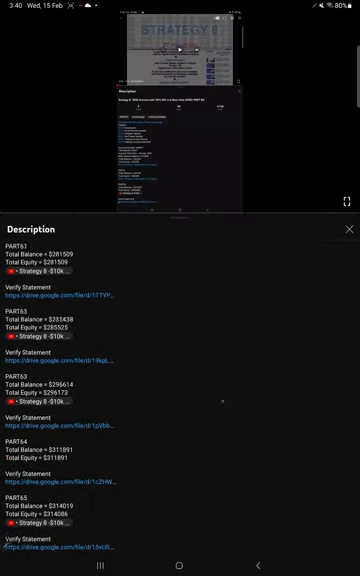
pyautogui.scroll(-3)
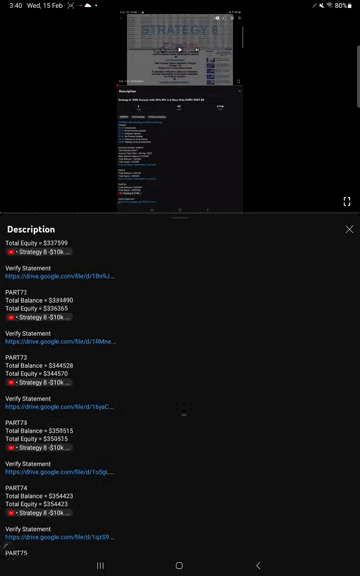
pyautogui.scroll(-3)
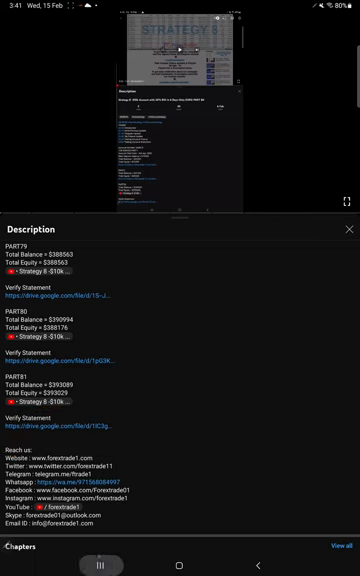
# Enter the FT1 Strategy 8 channel and scroll its EURUSD order messages
pyautogui.click(108, 568)
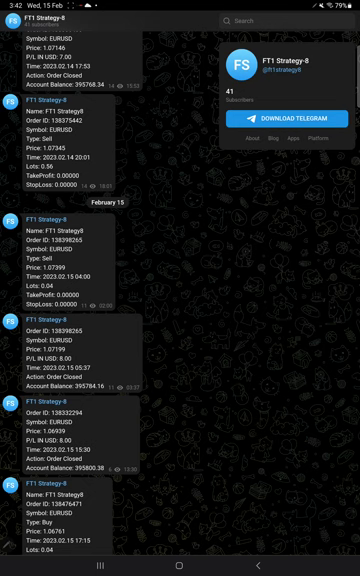
pyautogui.scroll(-3)
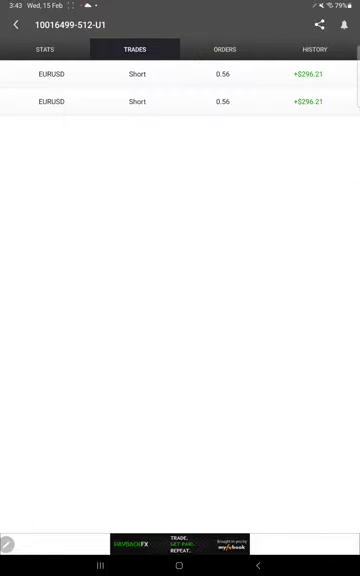
# View the Myfxbook account's empty Orders list and then its History list
pyautogui.click(232, 50)
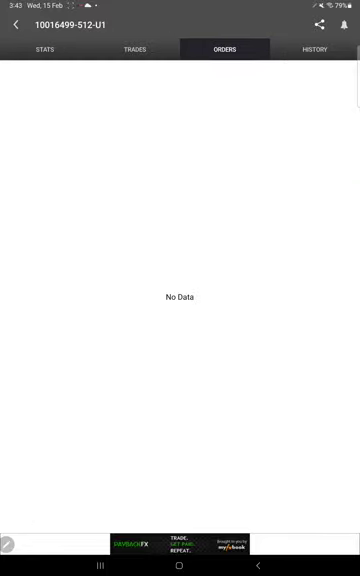
pyautogui.click(320, 52)
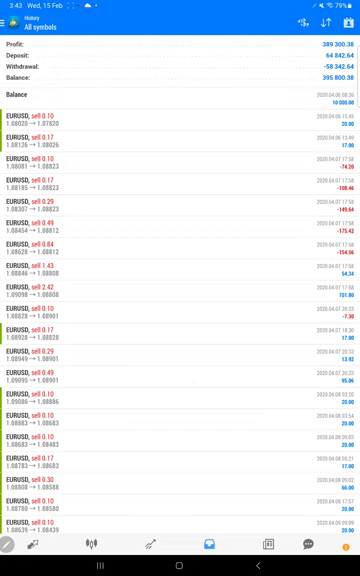
# Scroll through the closed EURUSD sell trades in the MetaTrader 4 history
pyautogui.scroll(-3)
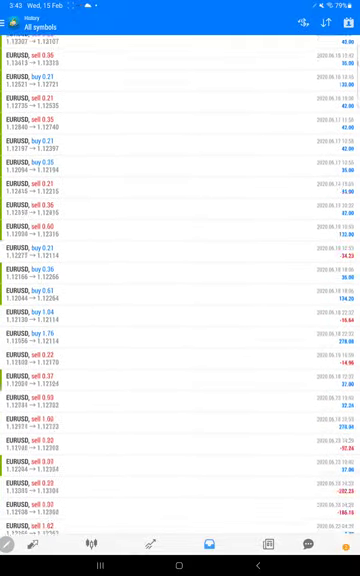
pyautogui.scroll(-3)
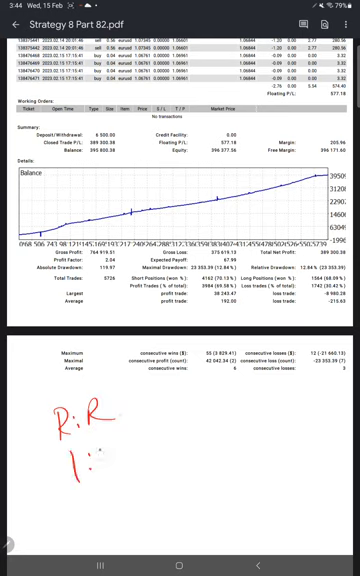
# Handwrite R:R 1:0.89 and 53% Accuracy in red below the statement summary
pyautogui.write('0.89')
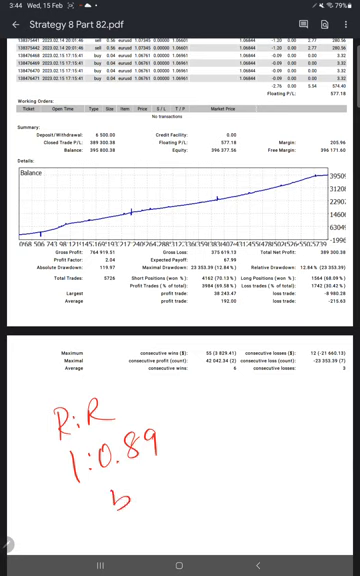
pyautogui.write('53% Accu')
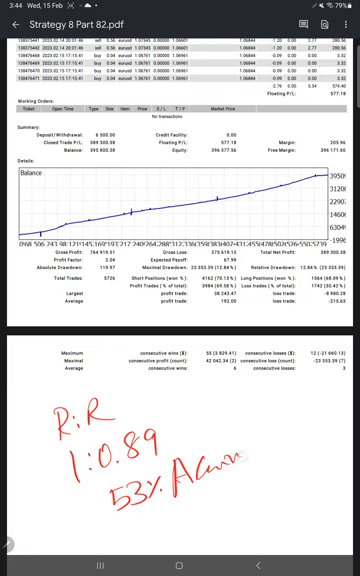
# Mark 53% as break-even, add Actual 69%, circle the win rate and note 16% beneath
pyautogui.moveTo(264, 436); pyautogui.dragTo(316, 460)
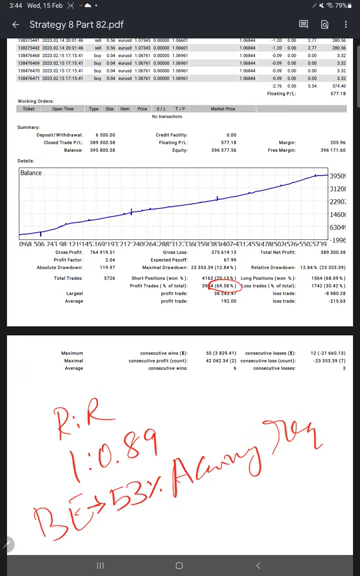
pyautogui.write('AC')
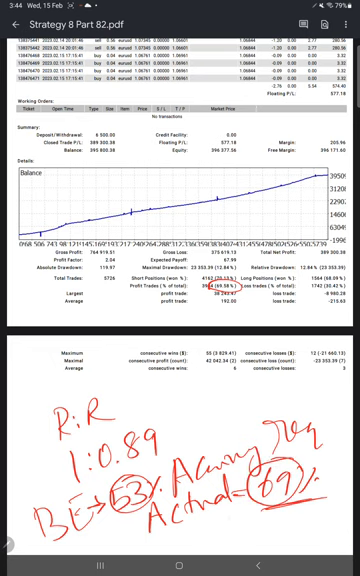
pyautogui.write('16%')
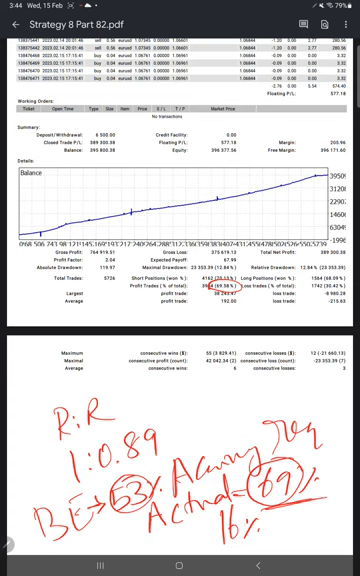